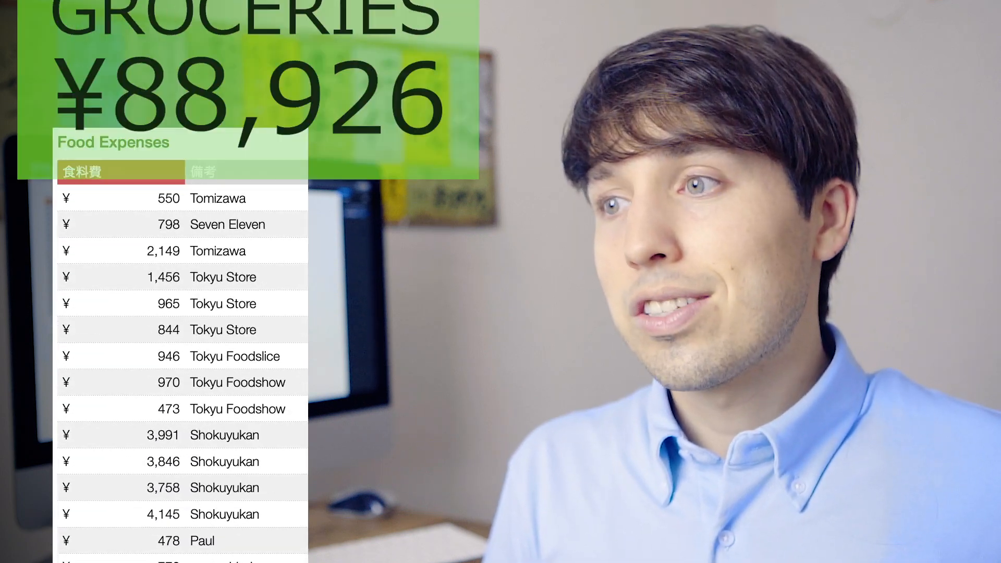
pyautogui.scroll(-3)
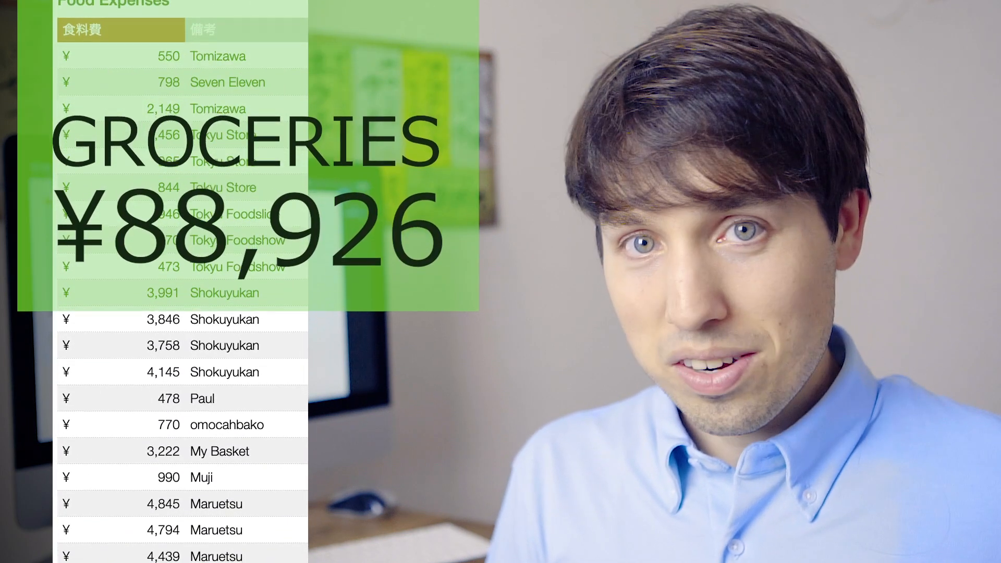